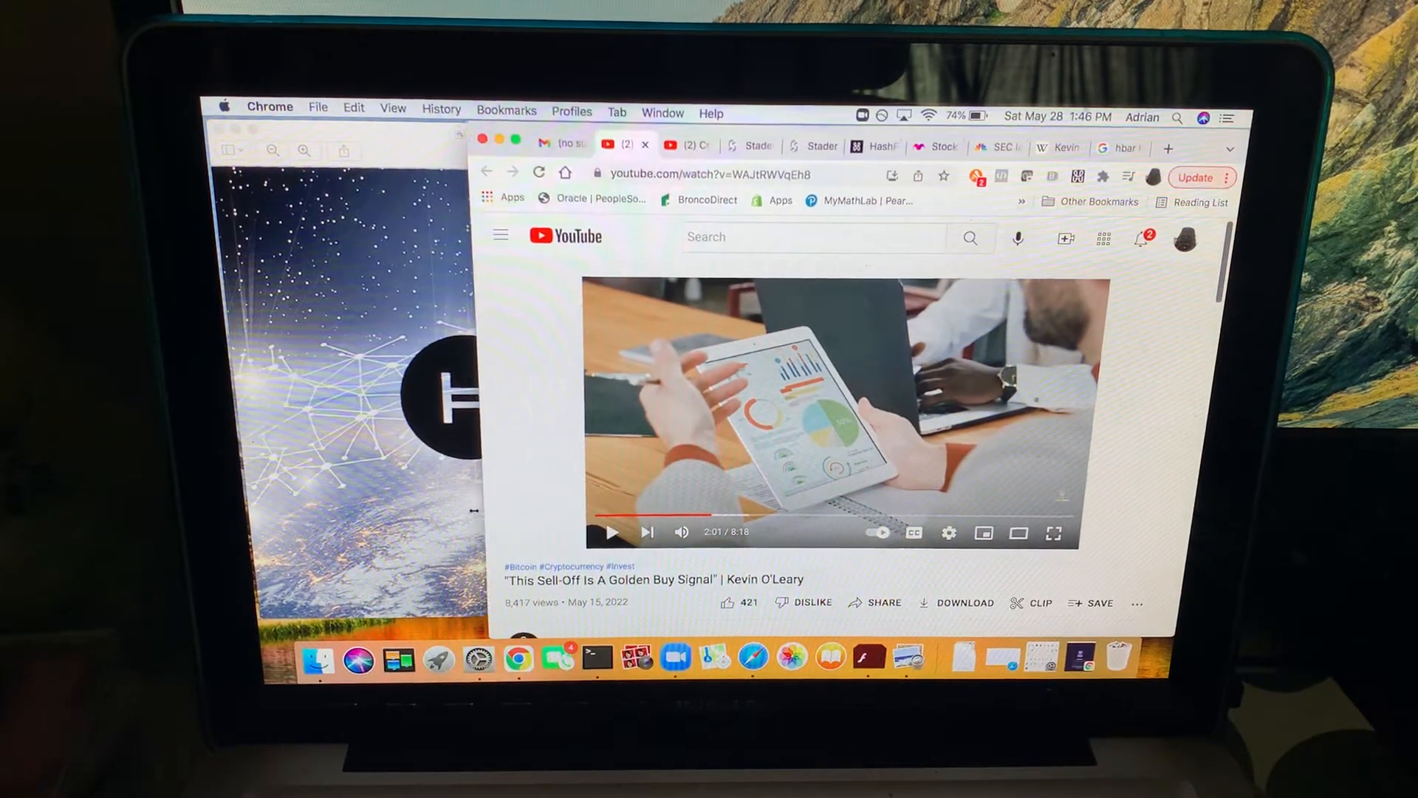
mouse_move(650, 517)
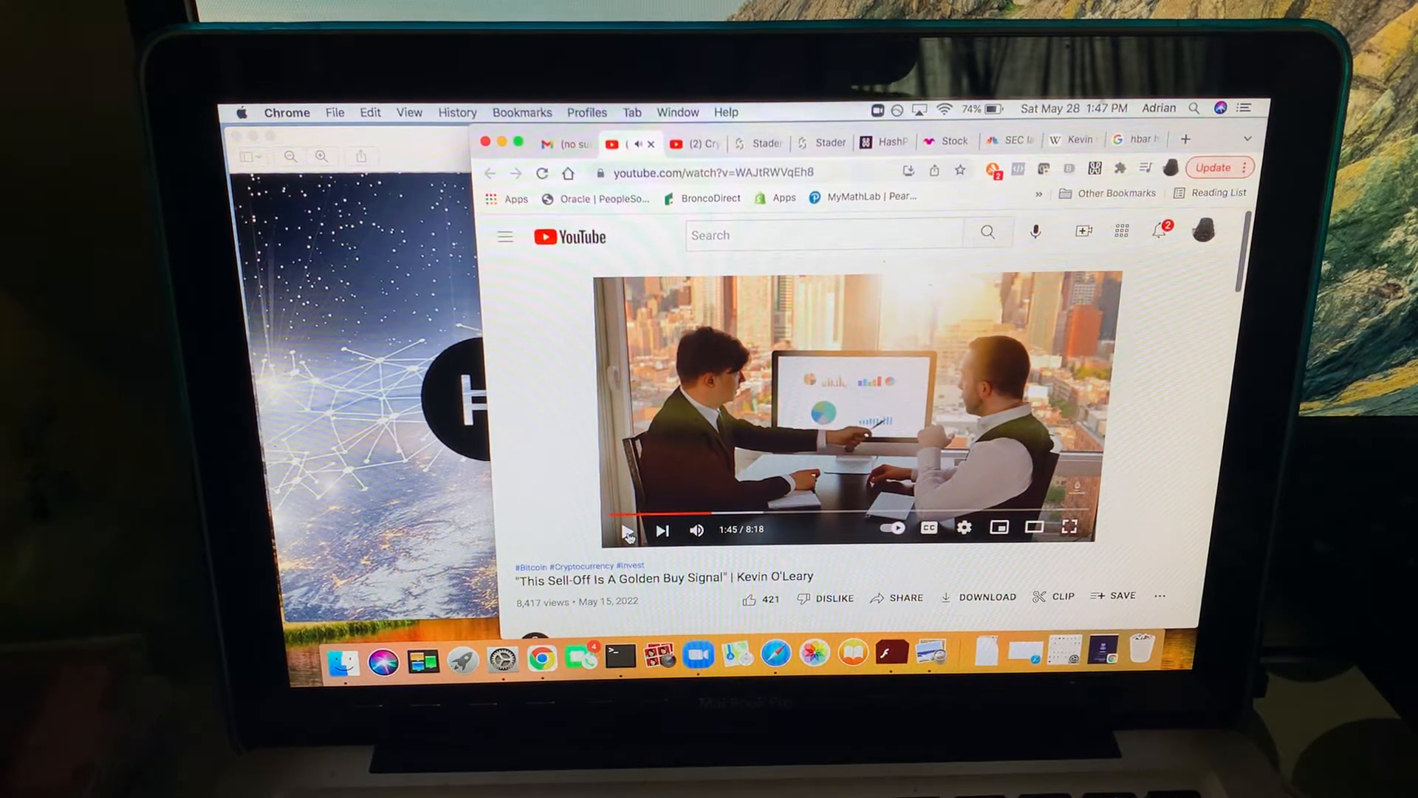
Step: Leave the sell-off video paused at 1:45 of 8:18
click(628, 530)
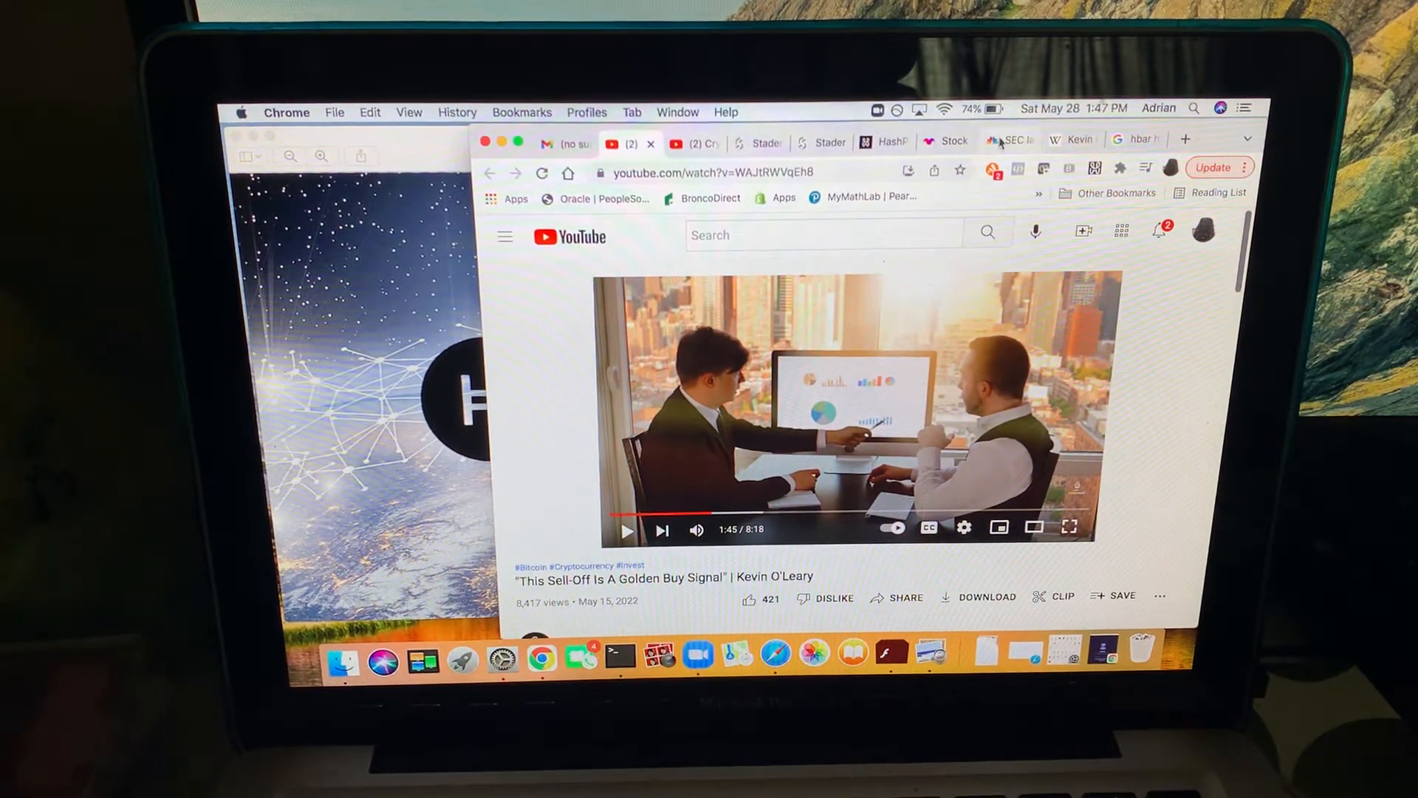
Step: Play the sell-off video on to 1:57, where O'Leary speaks at the microphone
click(1011, 141)
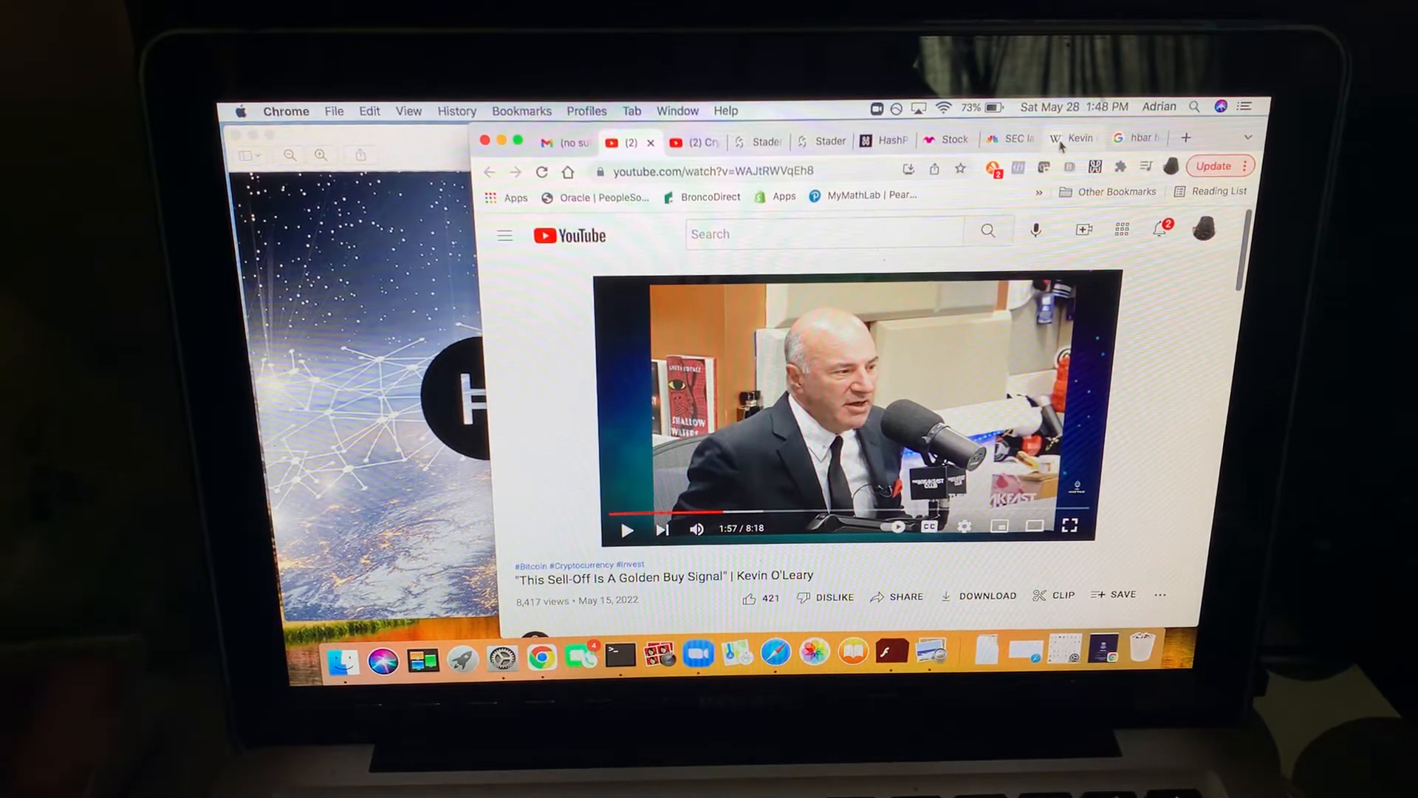
Step: Switch to Kevin O'Leary's Wikipedia article and read down to the Contents box
click(1073, 139)
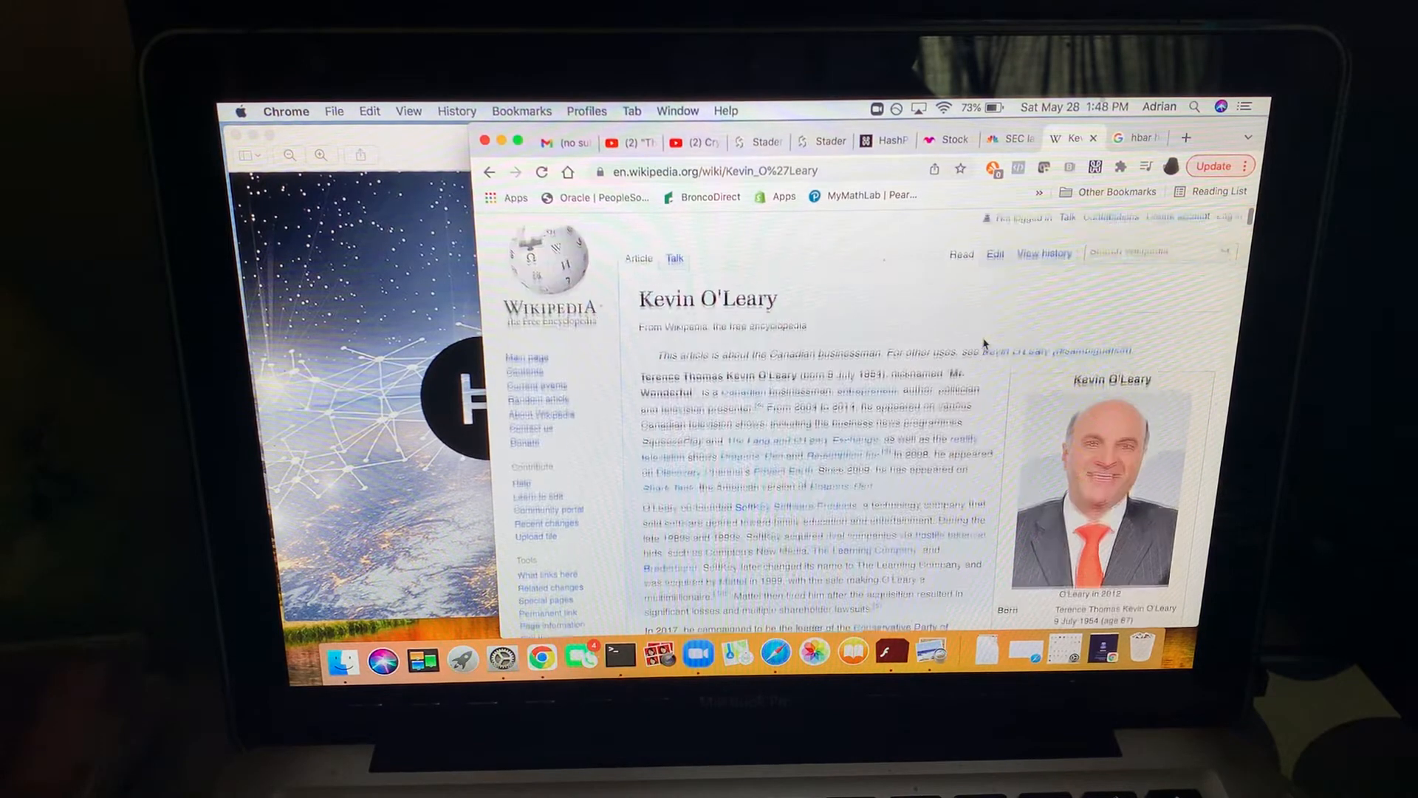
scroll(down, 3)
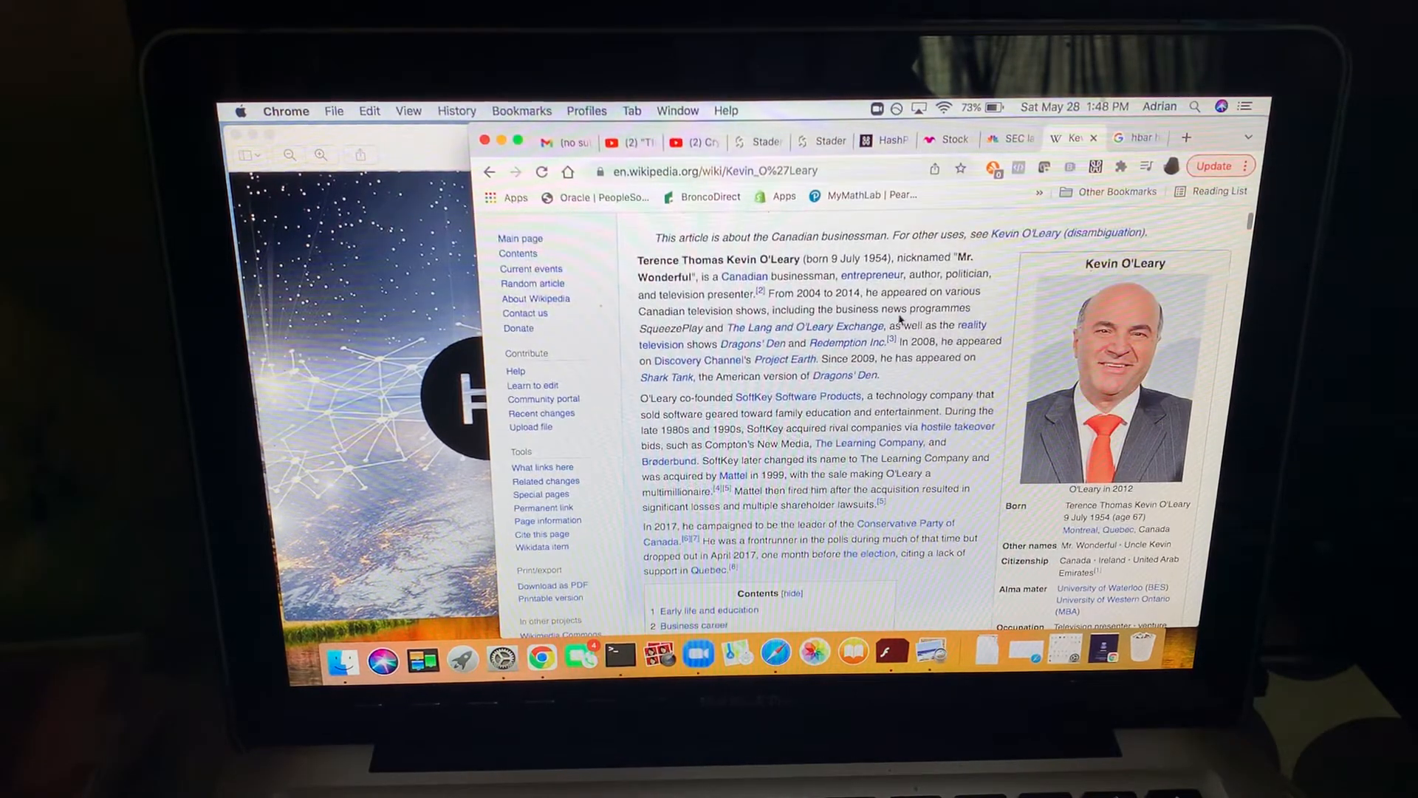
mouse_move(780, 453)
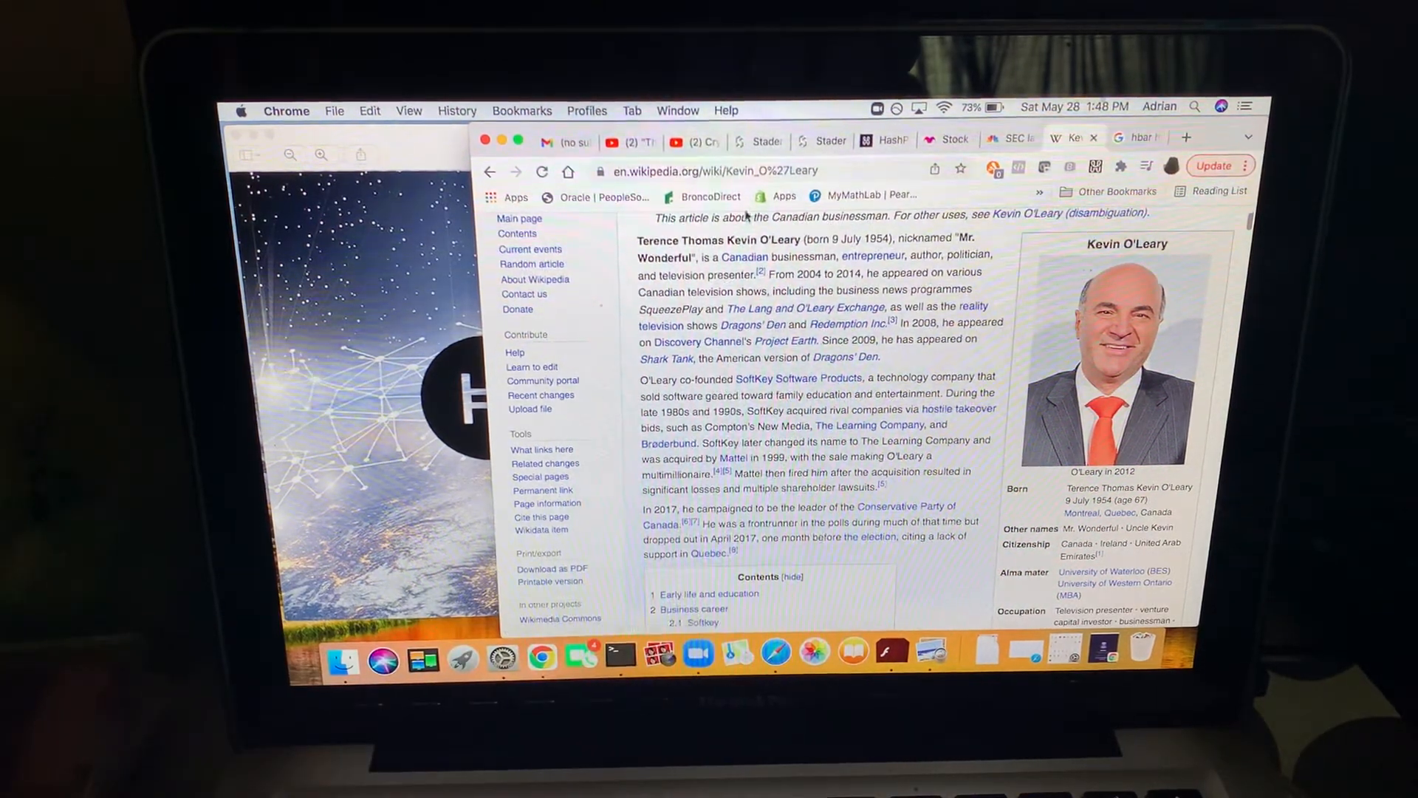
mouse_move(690, 142)
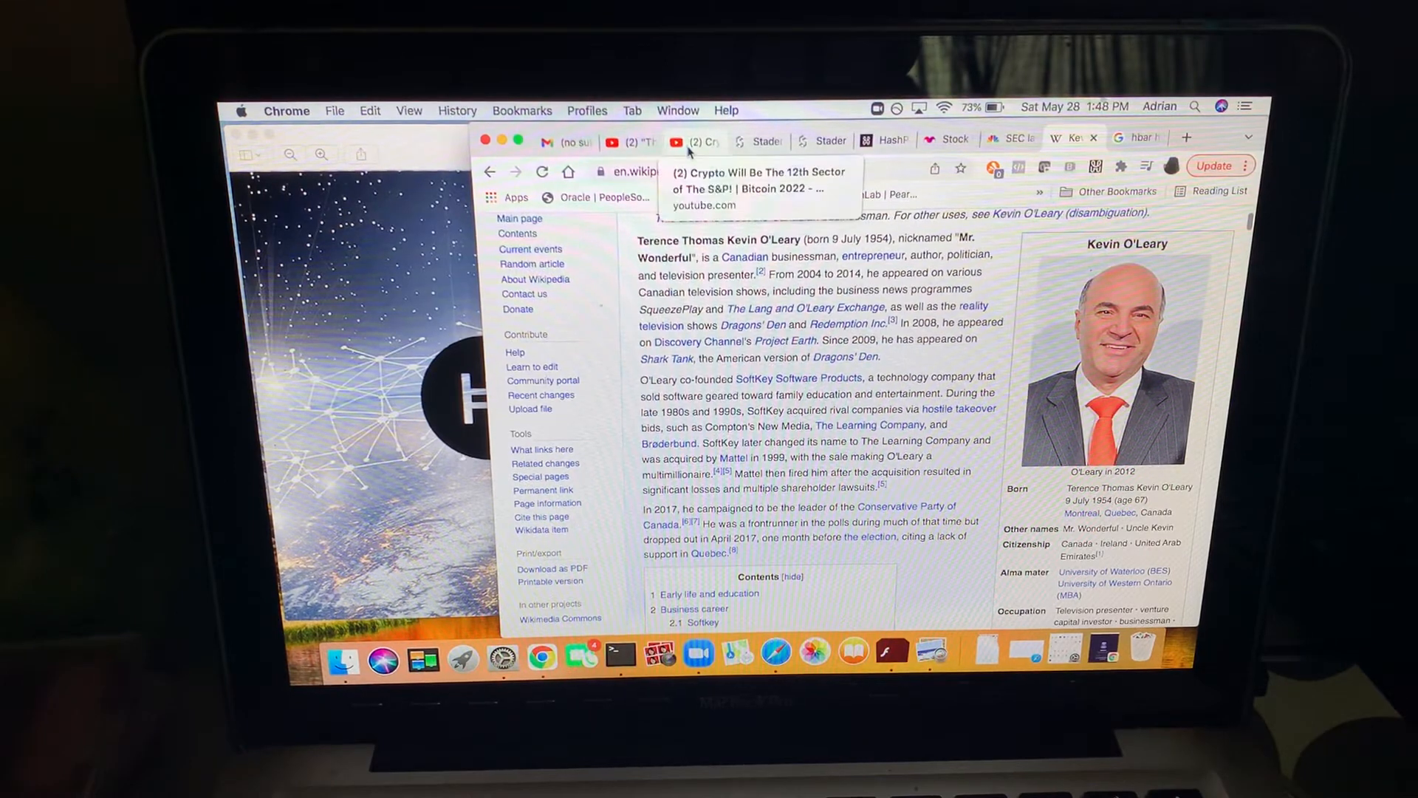
Step: Return to the sell-off video tab, skip the ad and resume at about 2:11
click(629, 141)
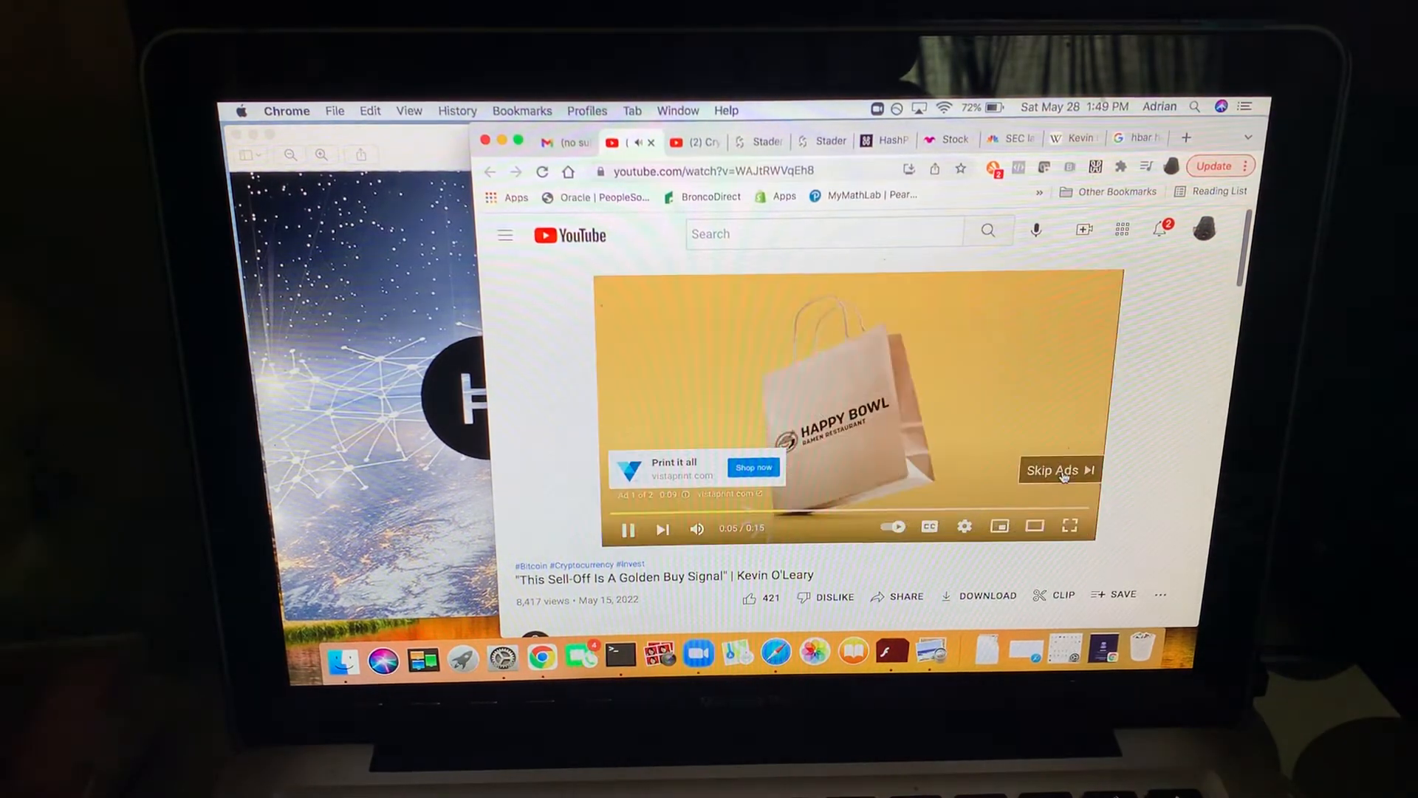
click(1059, 472)
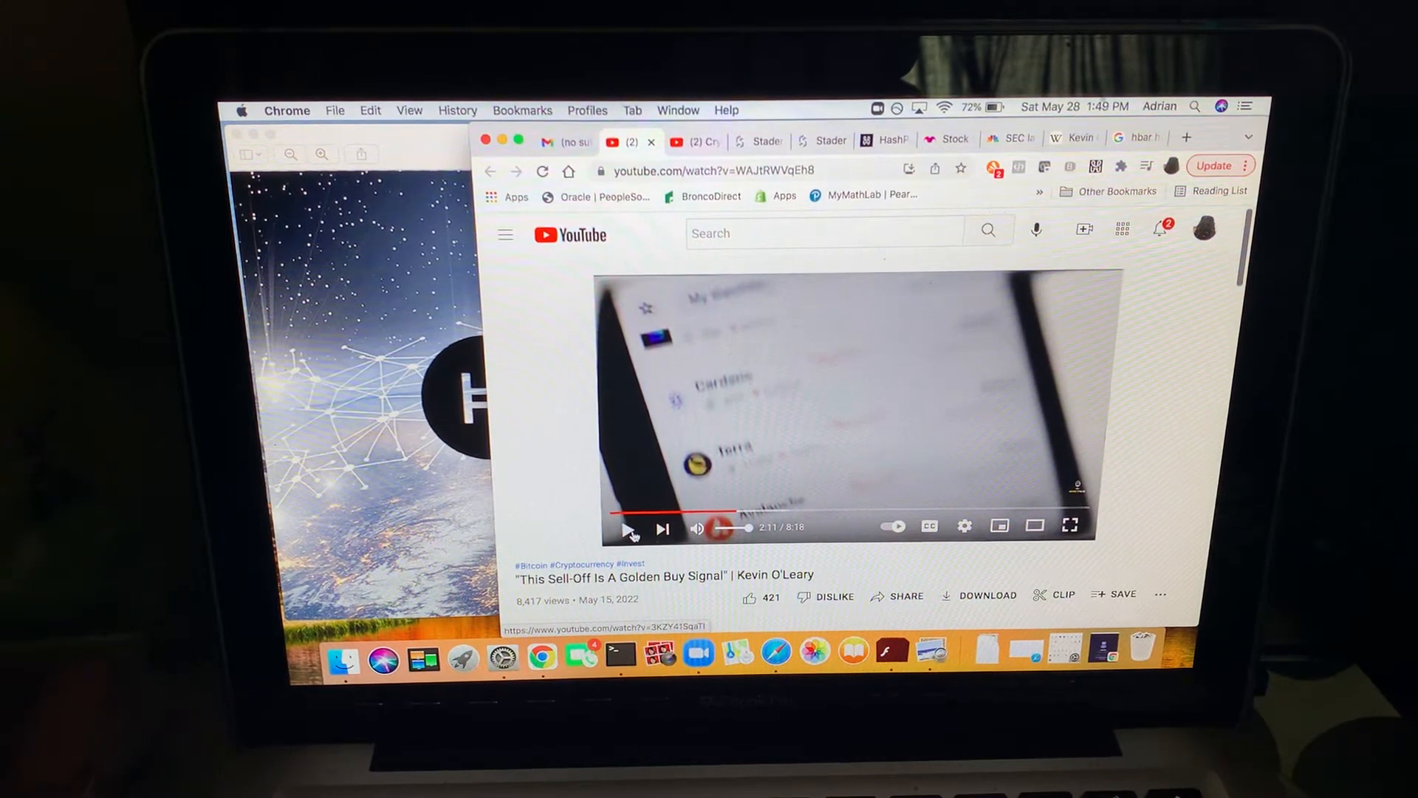
Step: Toggle playback until the video pauses at 2:18 on the Hedera and VeChain coin list
click(626, 529)
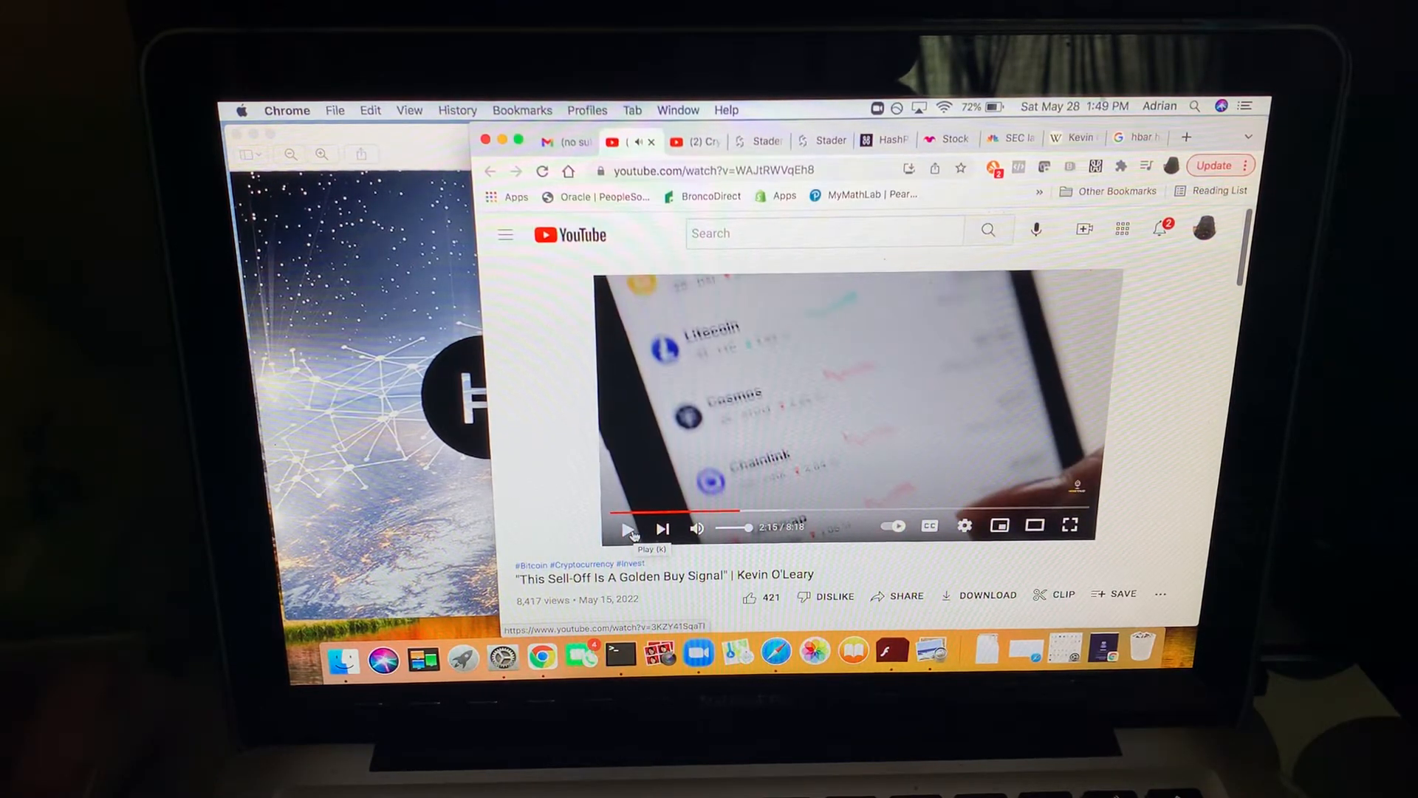
click(623, 529)
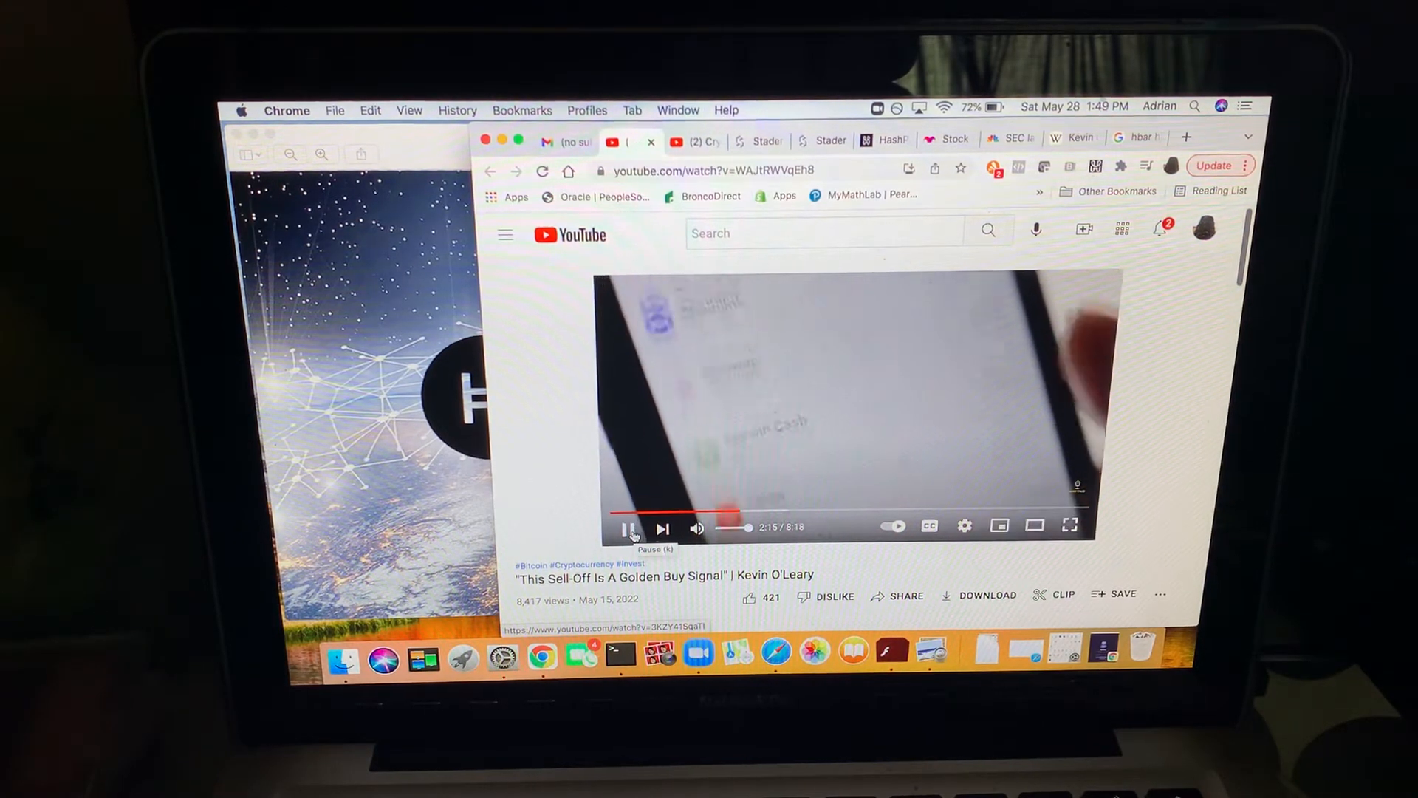
click(630, 529)
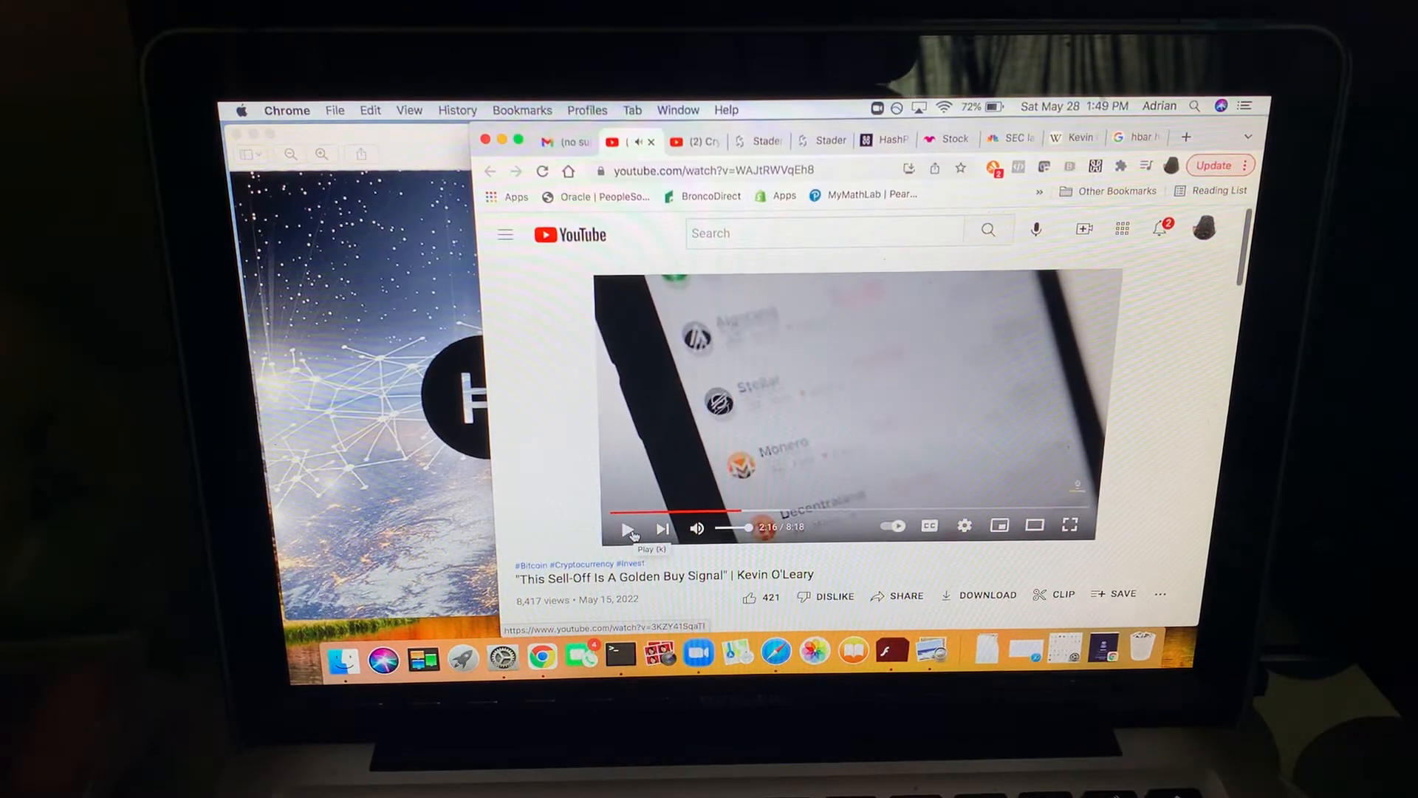
click(627, 527)
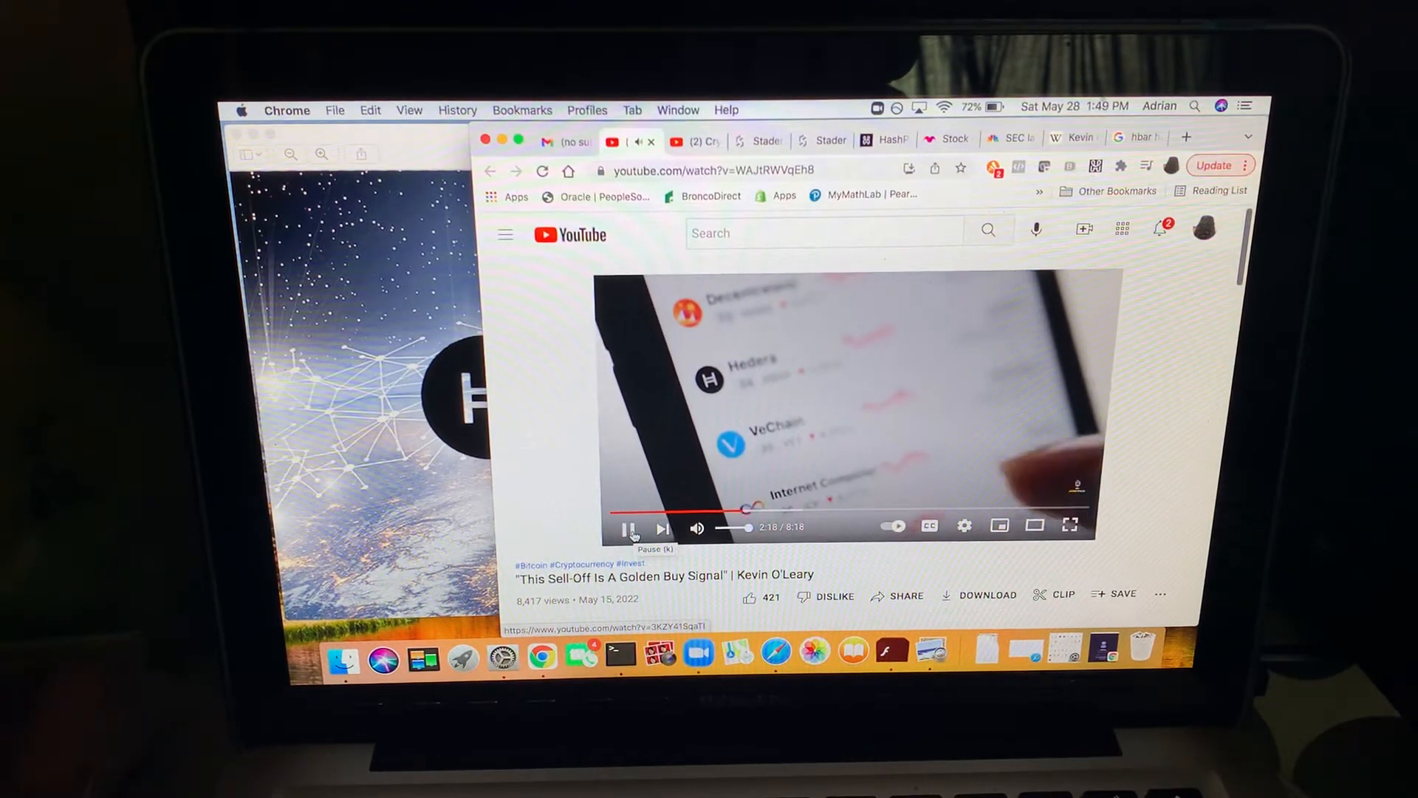
click(630, 528)
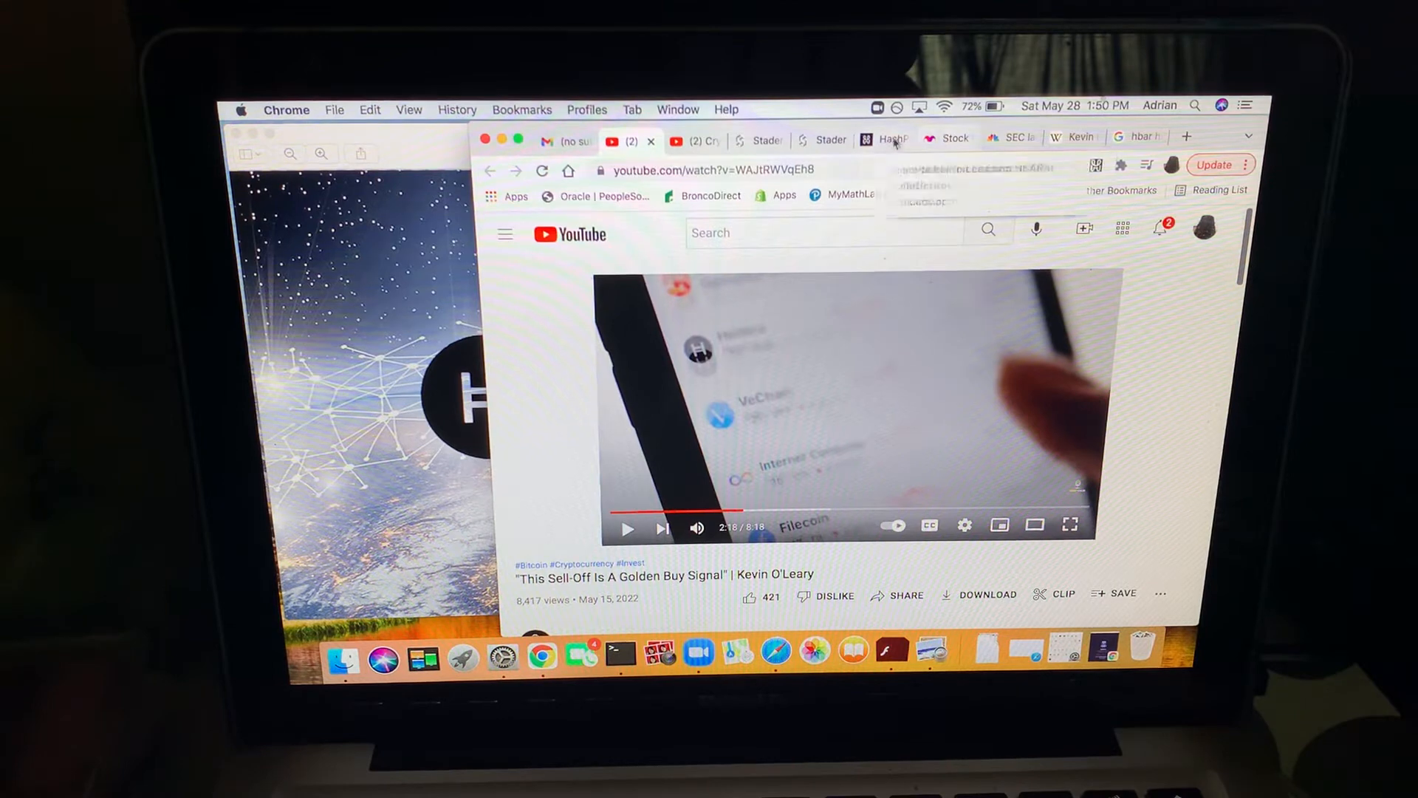
Step: Open the CNBC spot-bitcoin ETF article via the Motley Fool tab and read through Gilbertie's comments
click(949, 139)
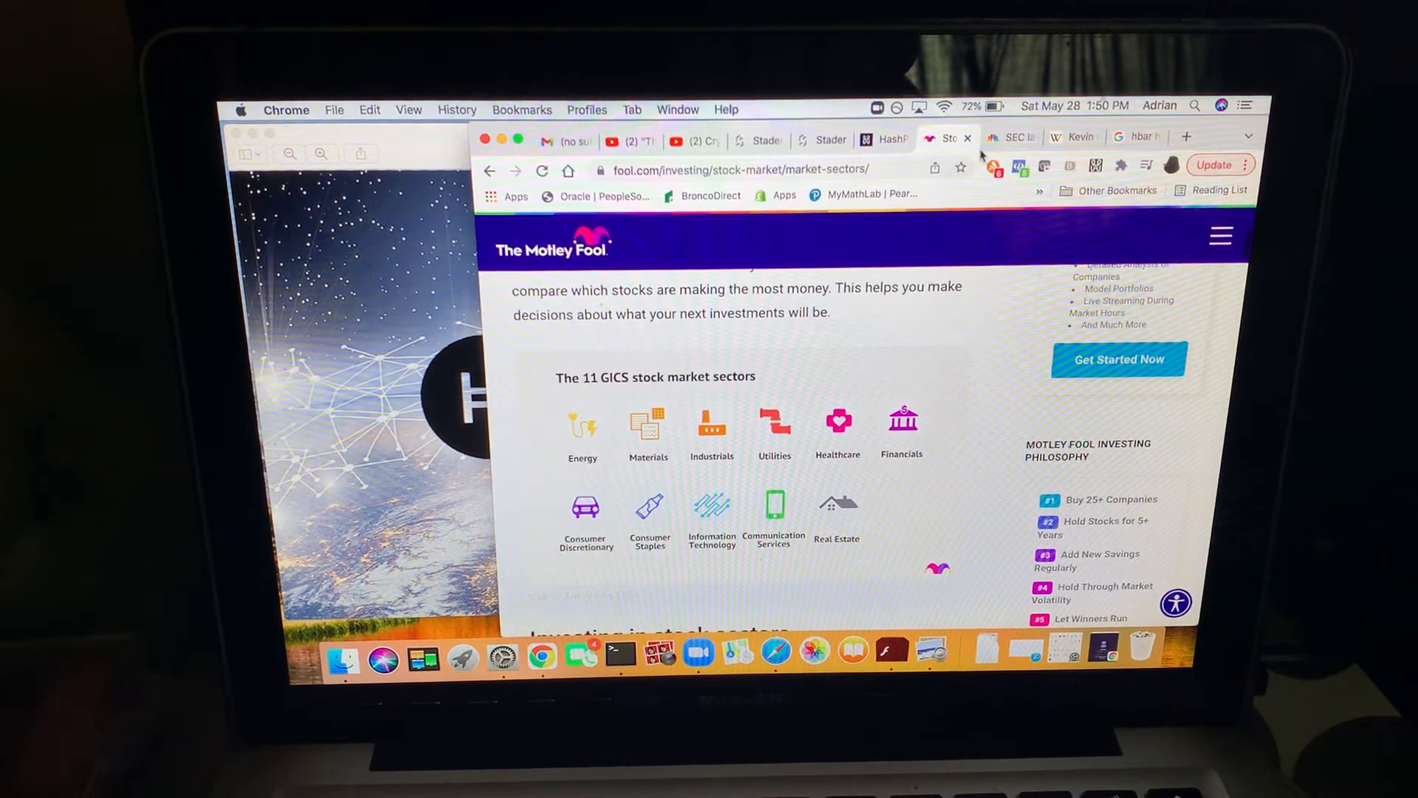
click(1012, 139)
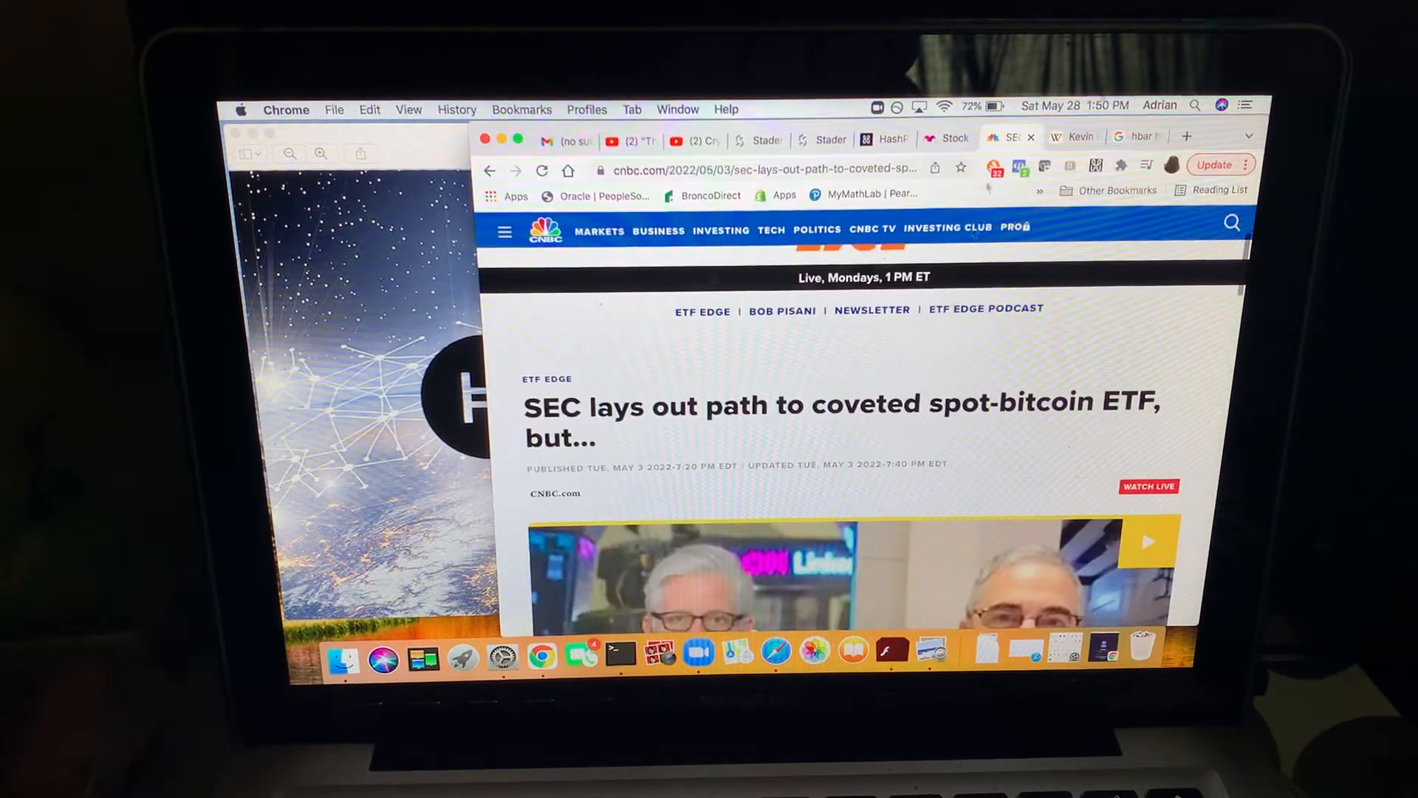
scroll(down, 3)
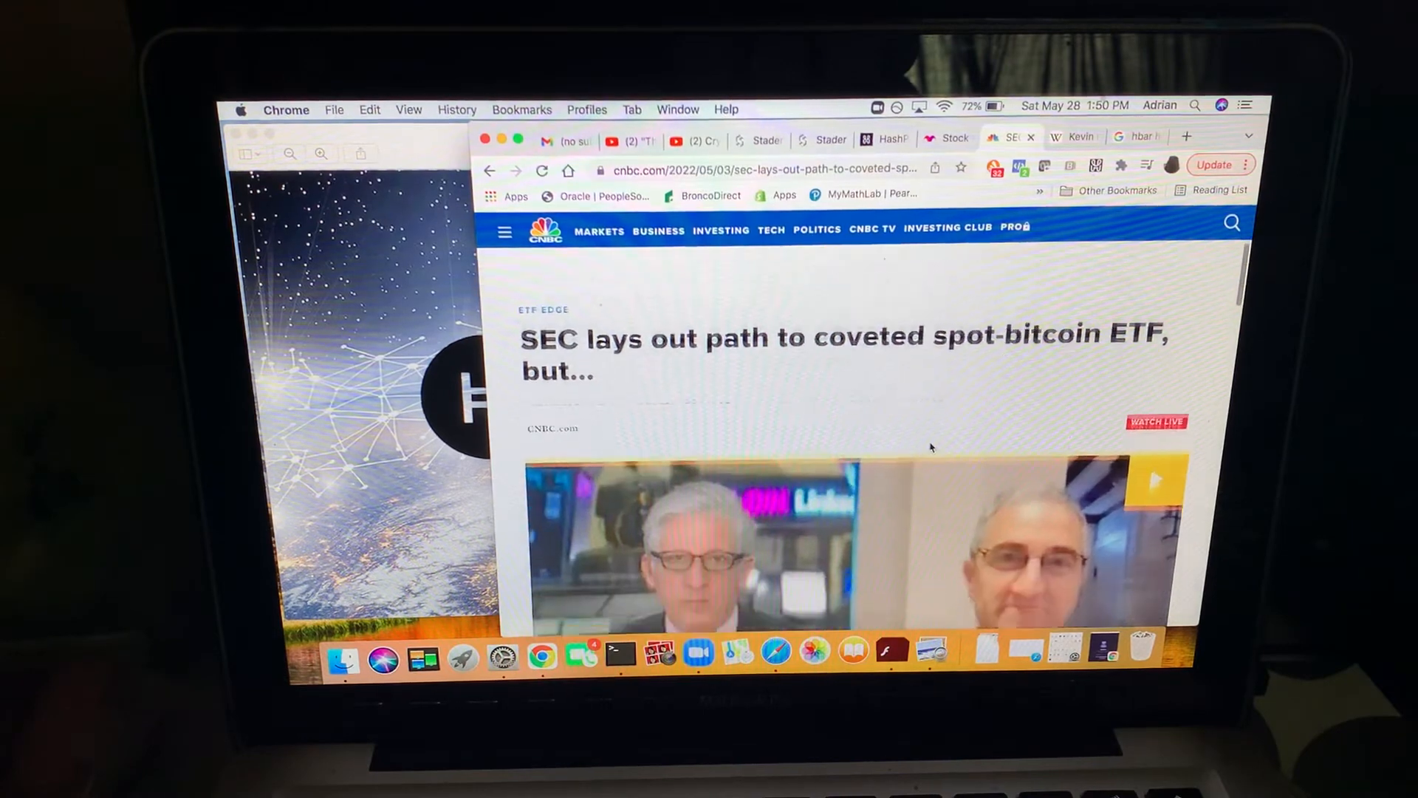
scroll(down, 3)
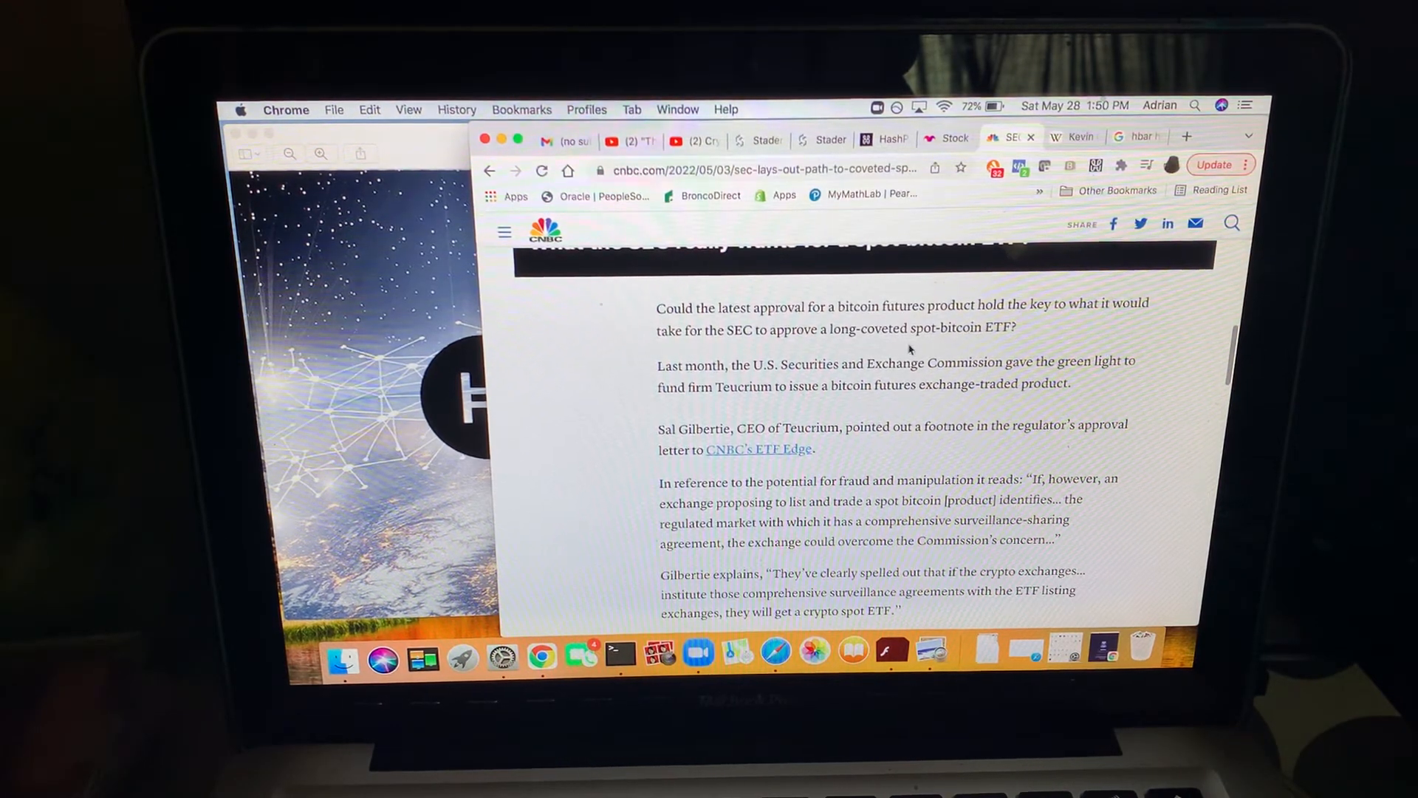
scroll(down, 3)
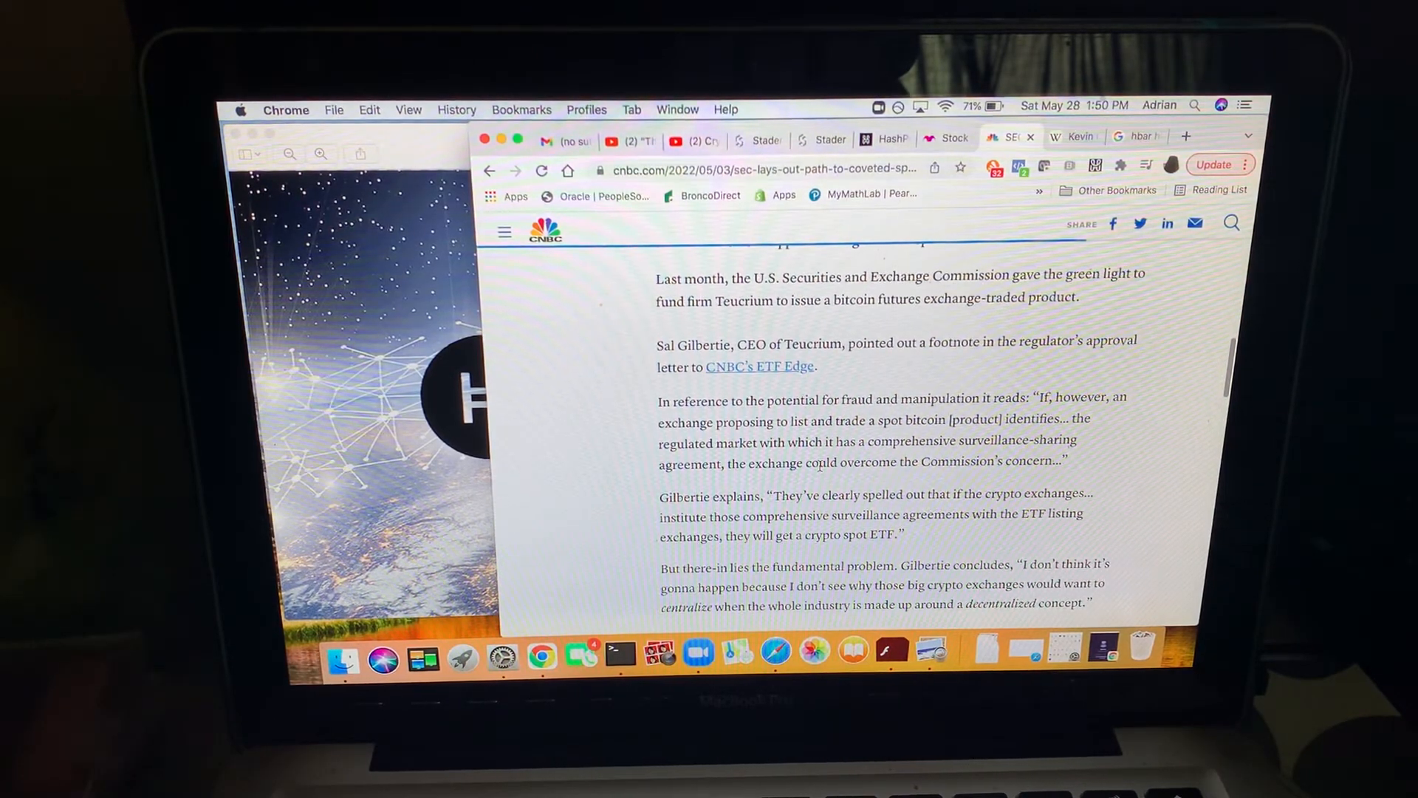
scroll(up, 3)
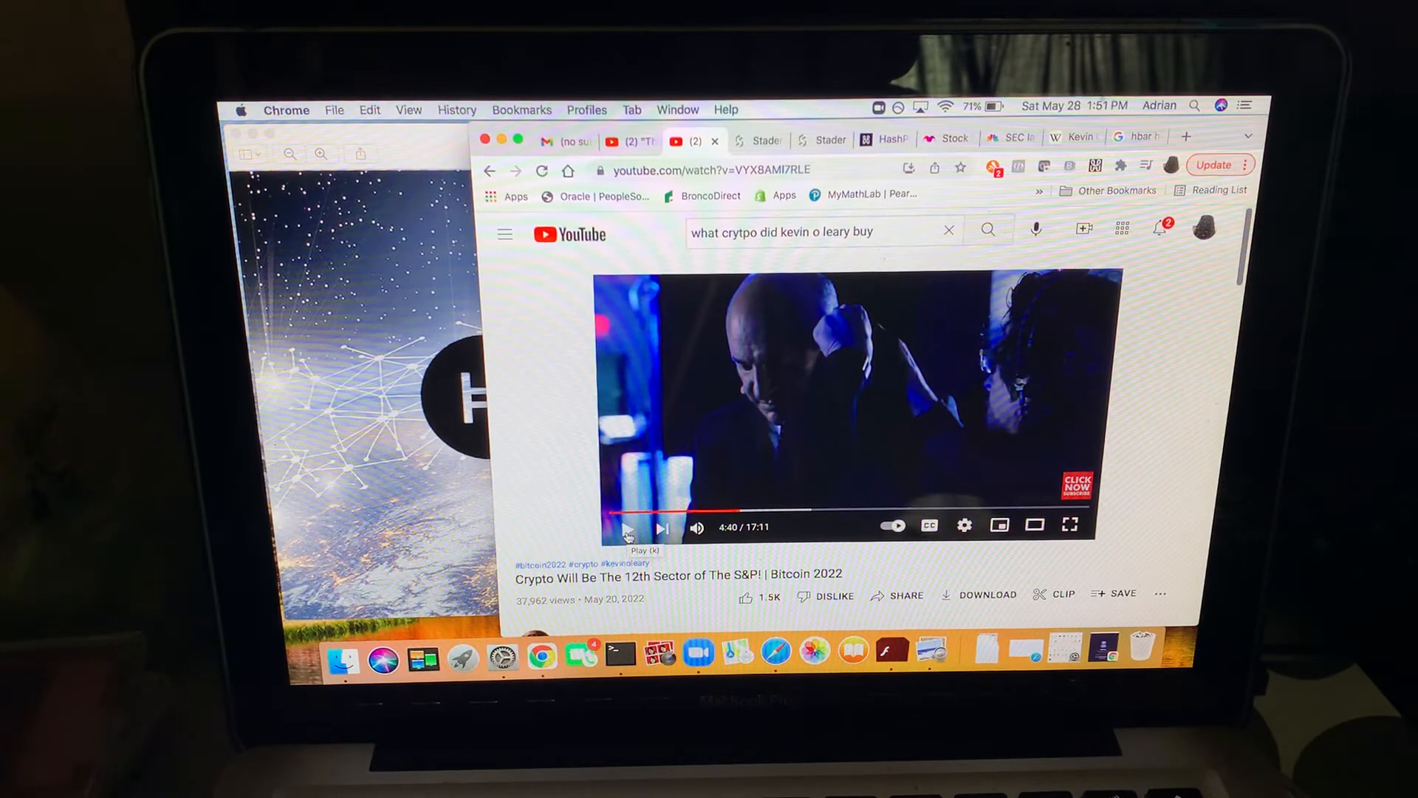
Step: Resume the 'Crypto Will Be The 12th Sector' video at 4:40
click(626, 529)
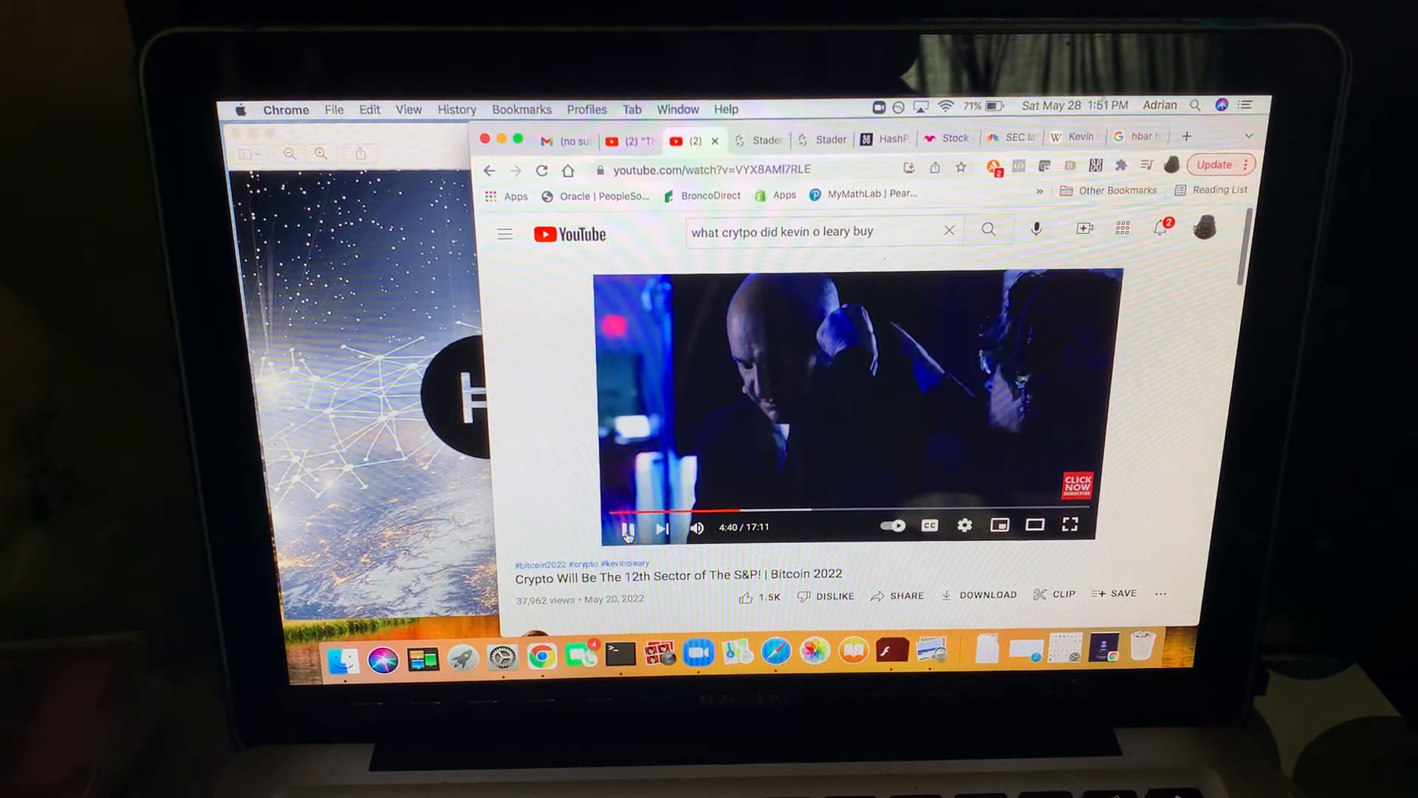